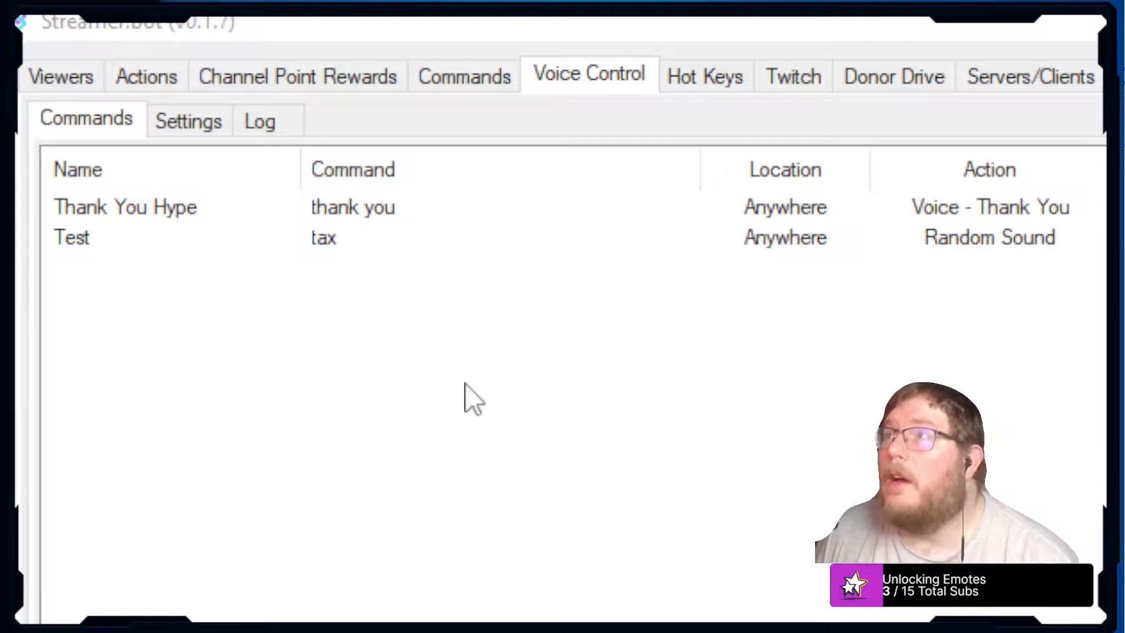
# Step: Show the Voice Control Log with spoken dictation results and confidence percentages
pyautogui.click(260, 121)
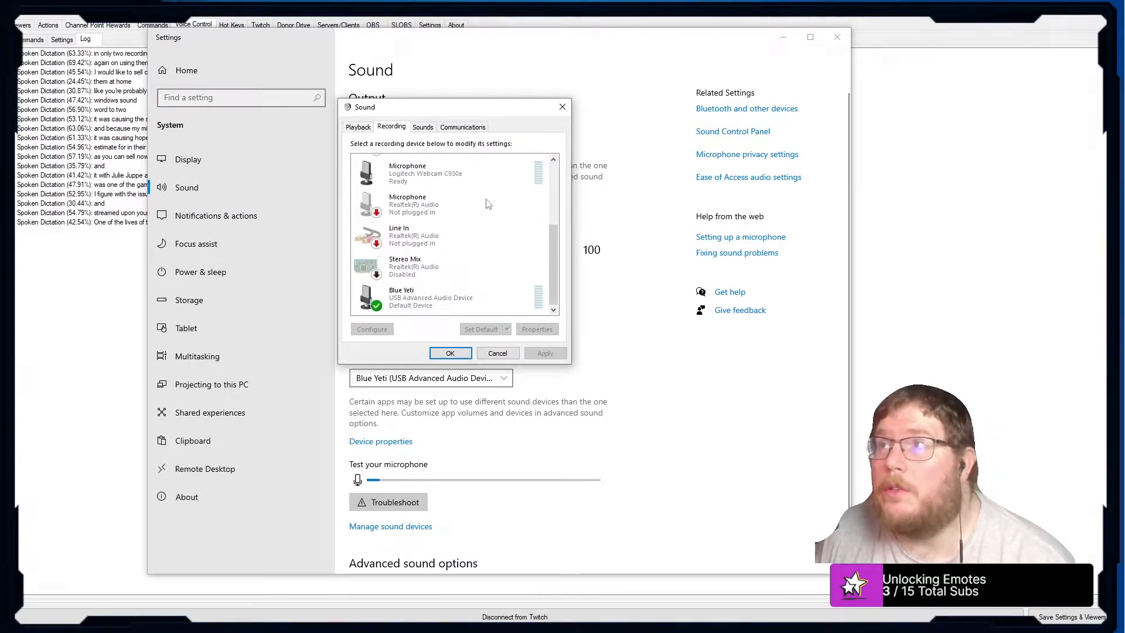
# Step: Check the Blue Yeti microphone's Levels properties, then close the Windows sound windows
pyautogui.rightClick(431, 297)
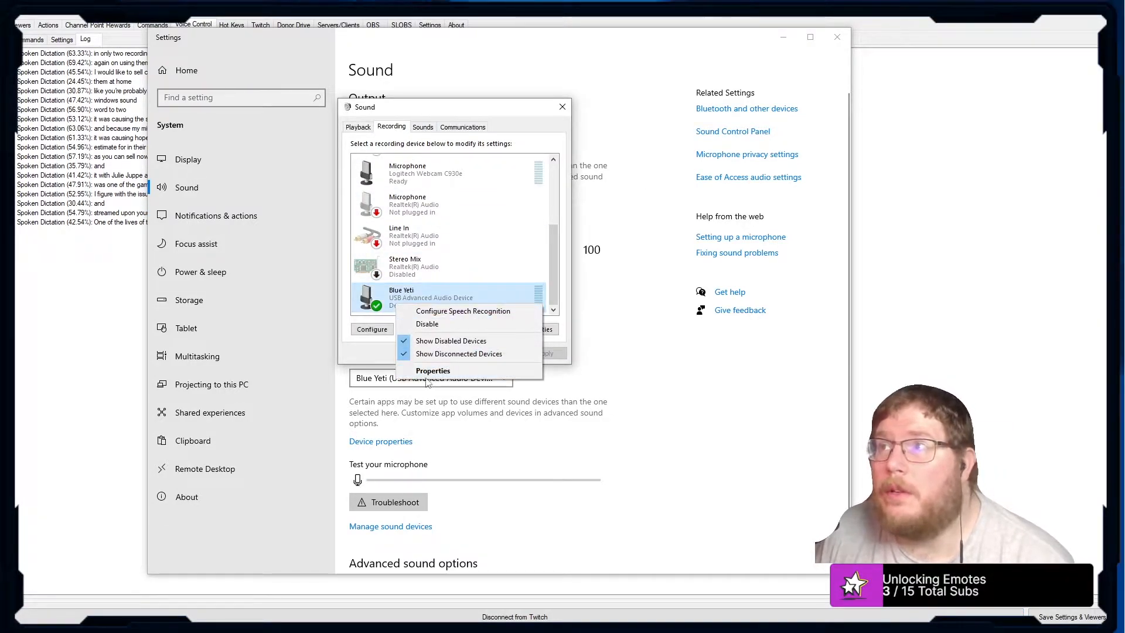
pyautogui.click(433, 371)
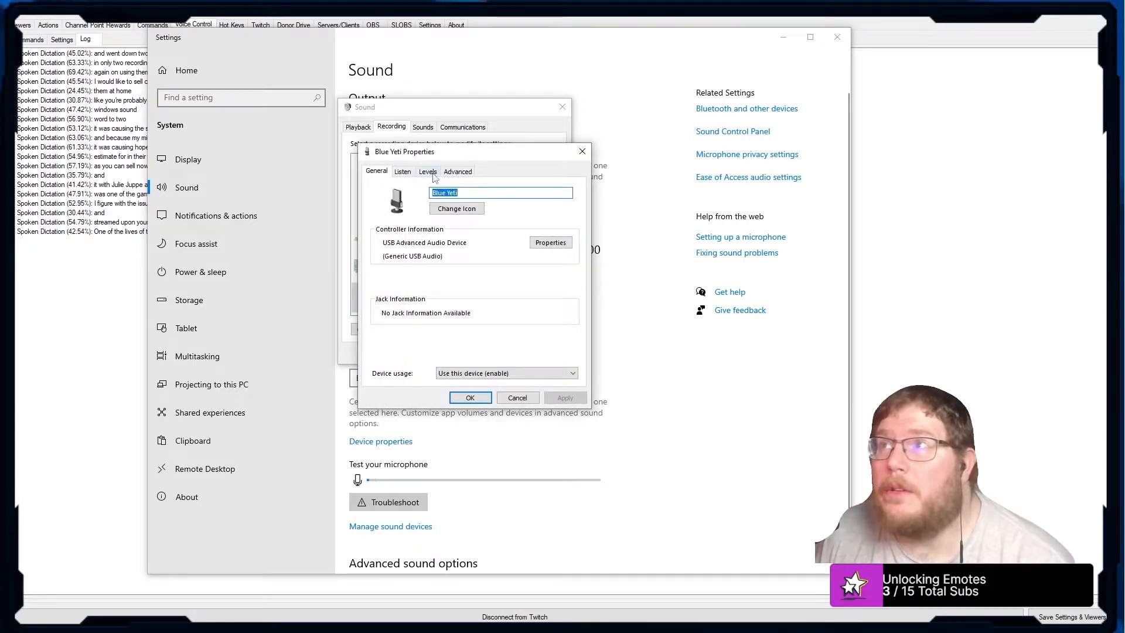
pyautogui.click(427, 171)
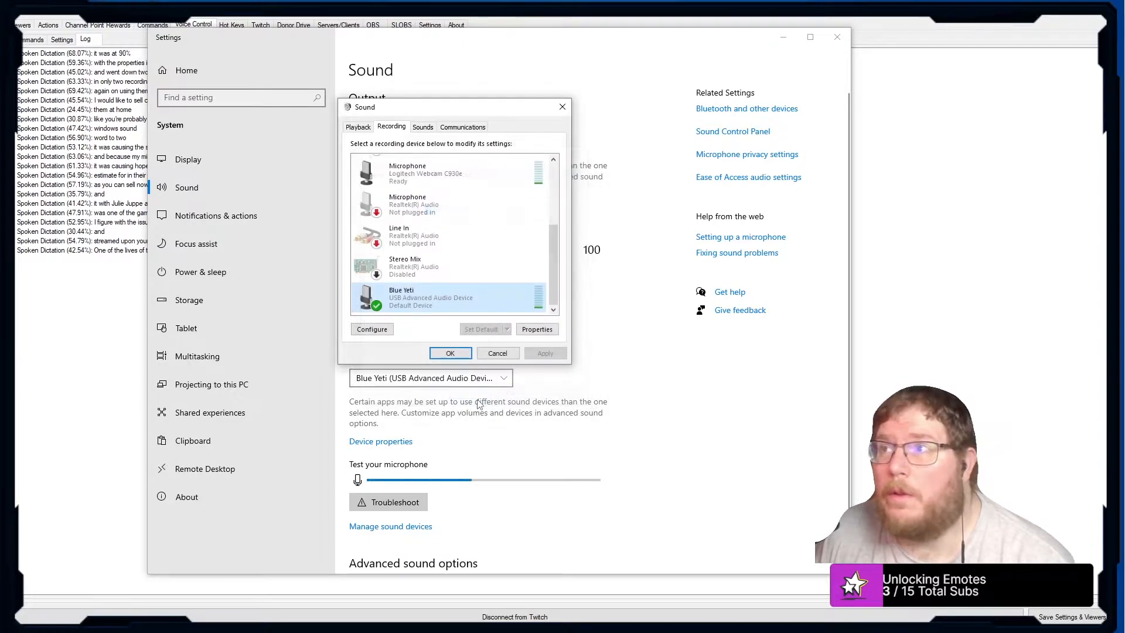
pyautogui.click(450, 353)
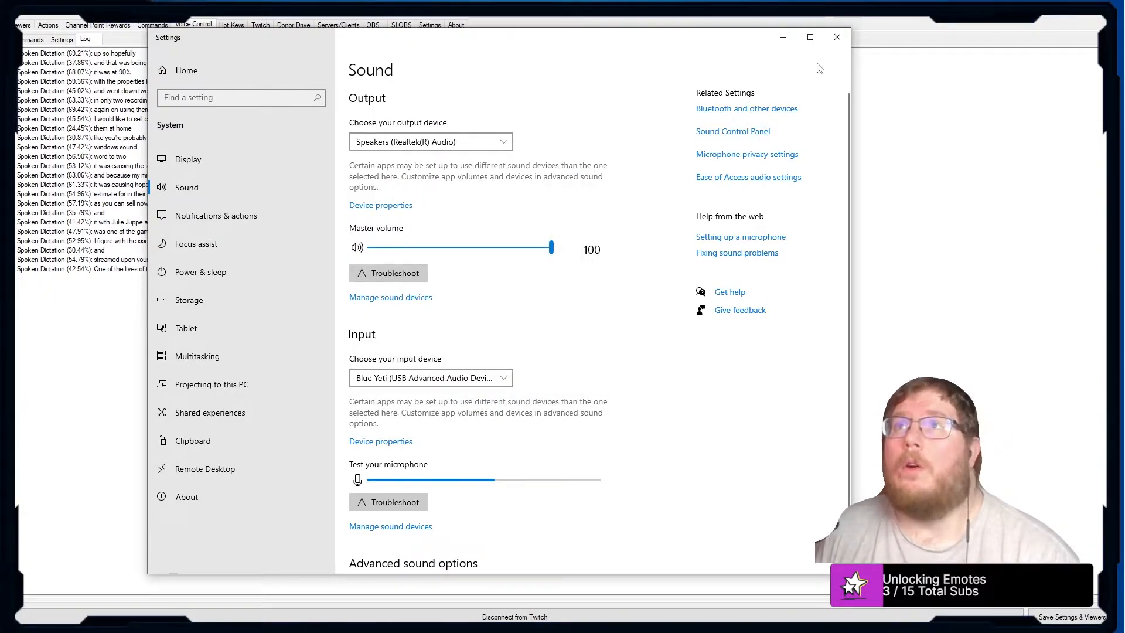
pyautogui.click(836, 36)
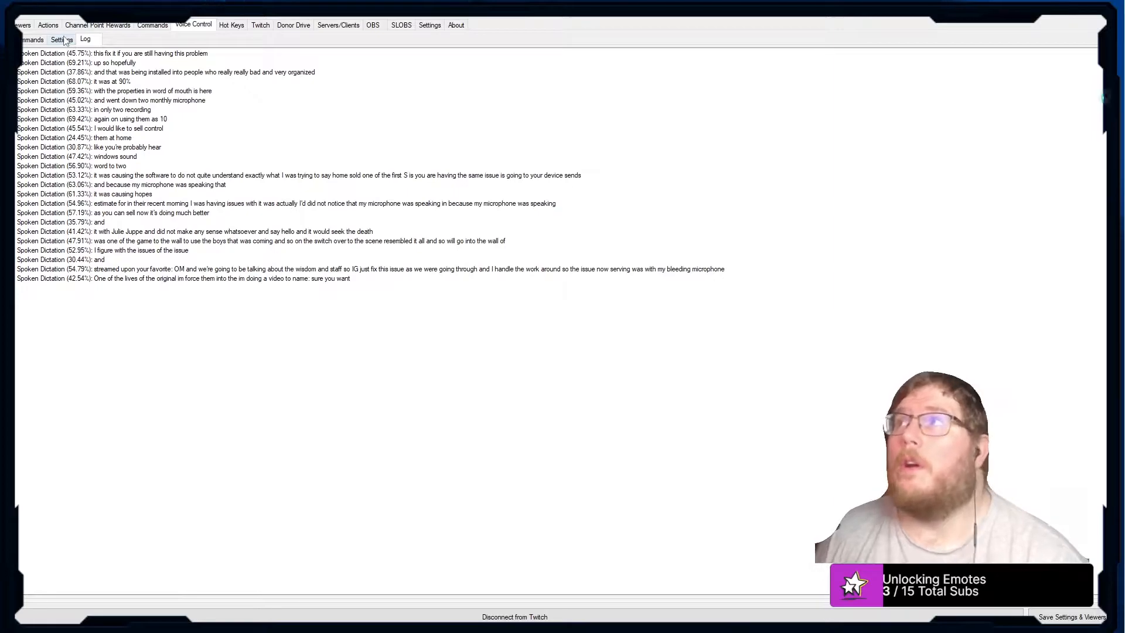
# Step: Select Blue Yeti as the audio input device in Voice Control Settings
pyautogui.click(61, 39)
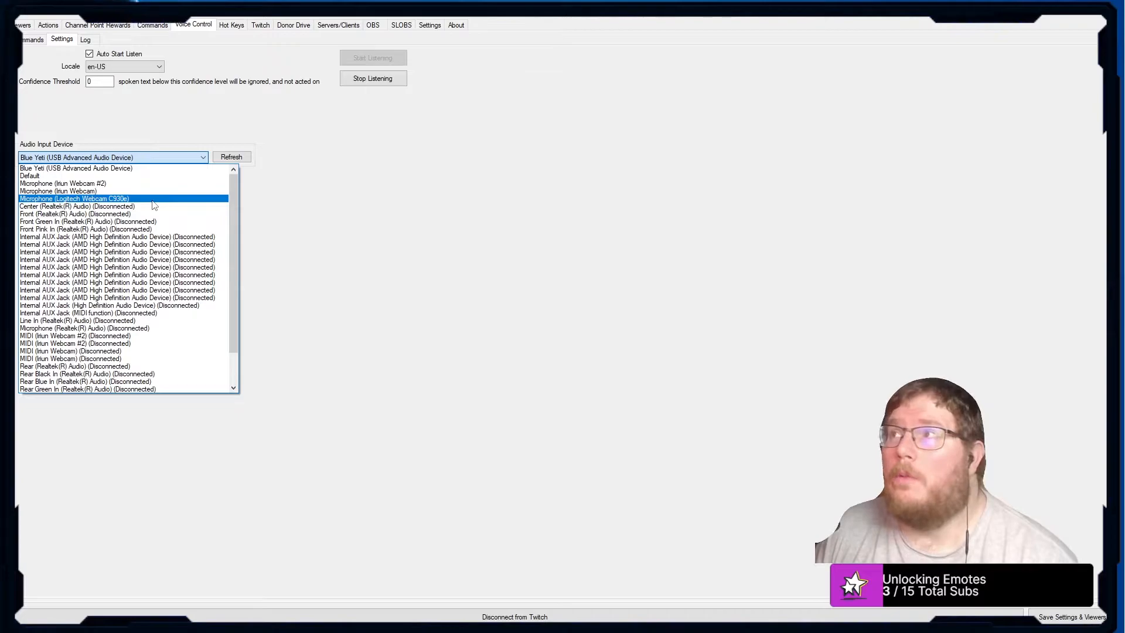
pyautogui.click(111, 157)
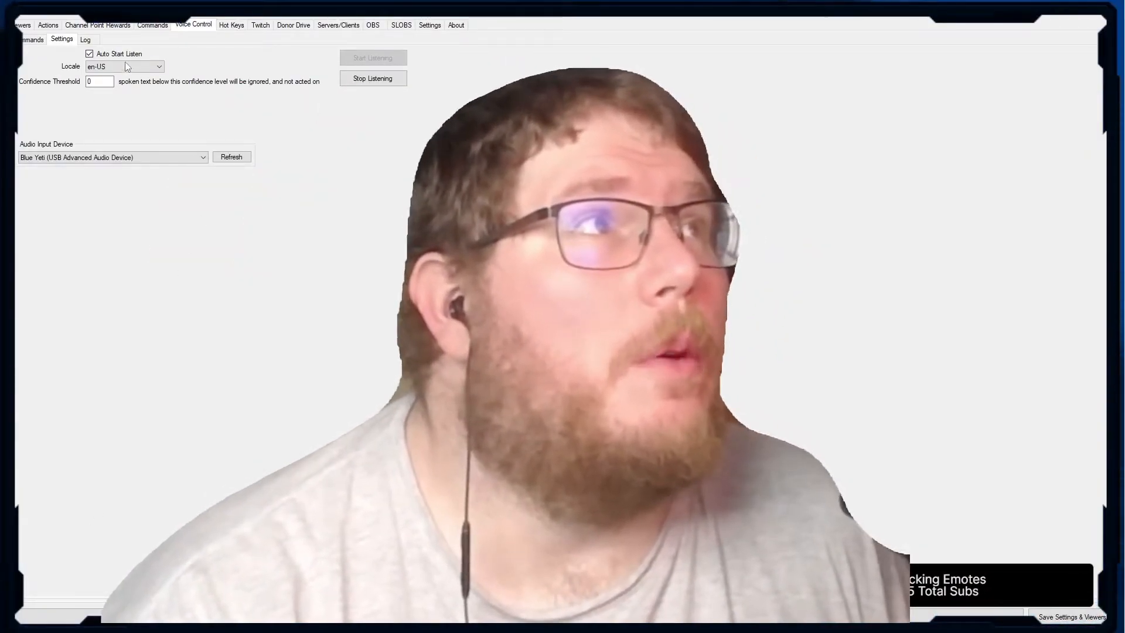
pyautogui.click(84, 39)
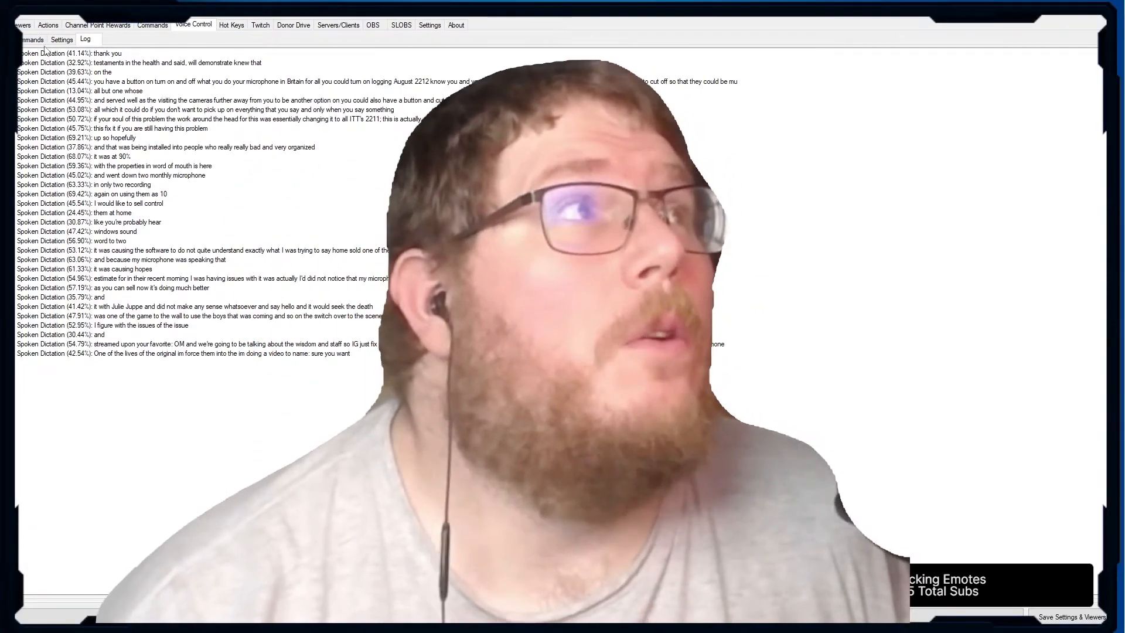
pyautogui.click(31, 39)
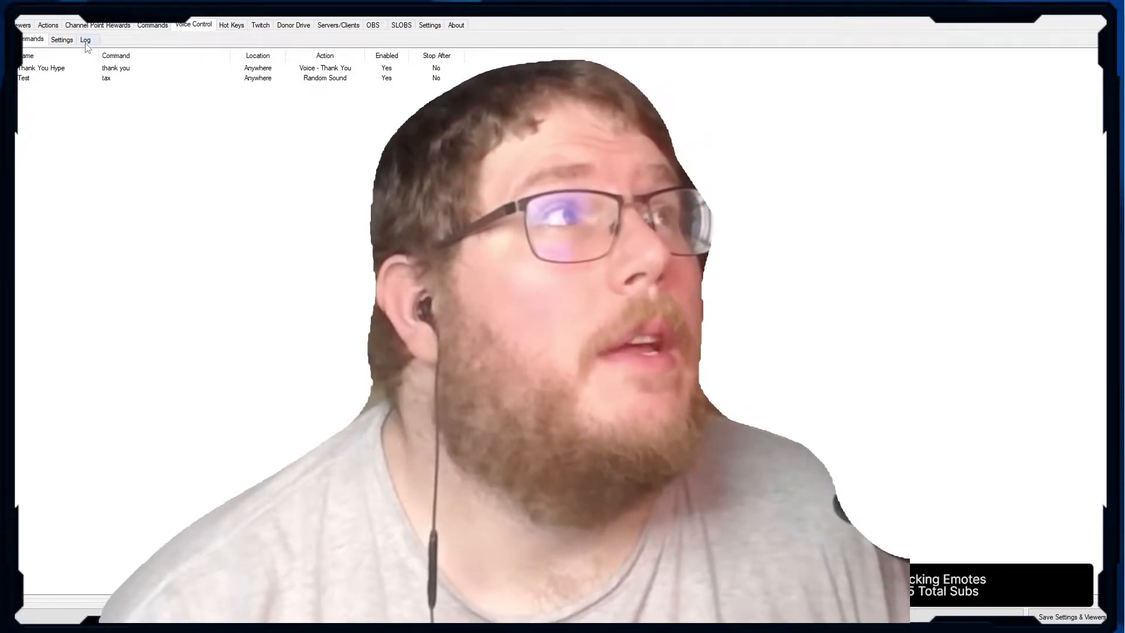
pyautogui.click(61, 39)
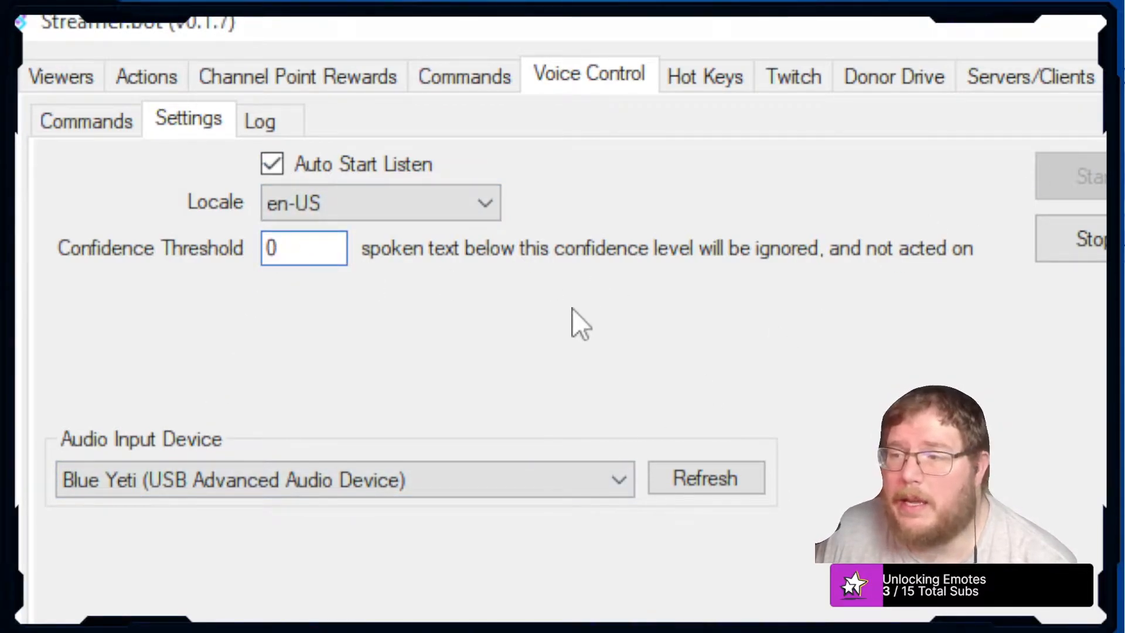
pyautogui.moveTo(467, 273)
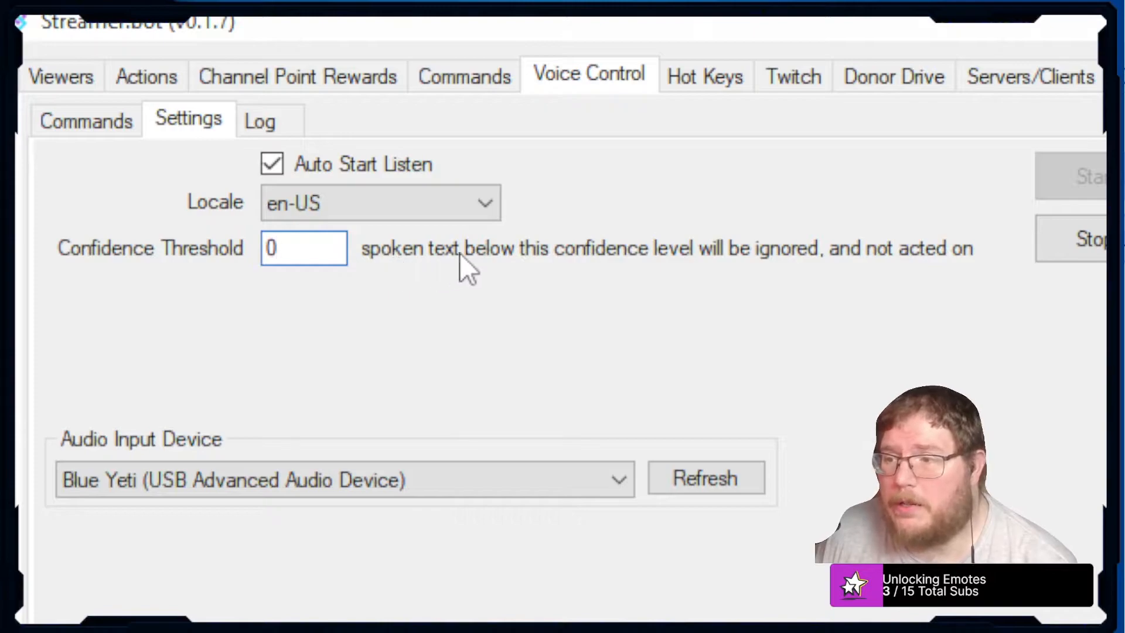
pyautogui.moveTo(752, 278)
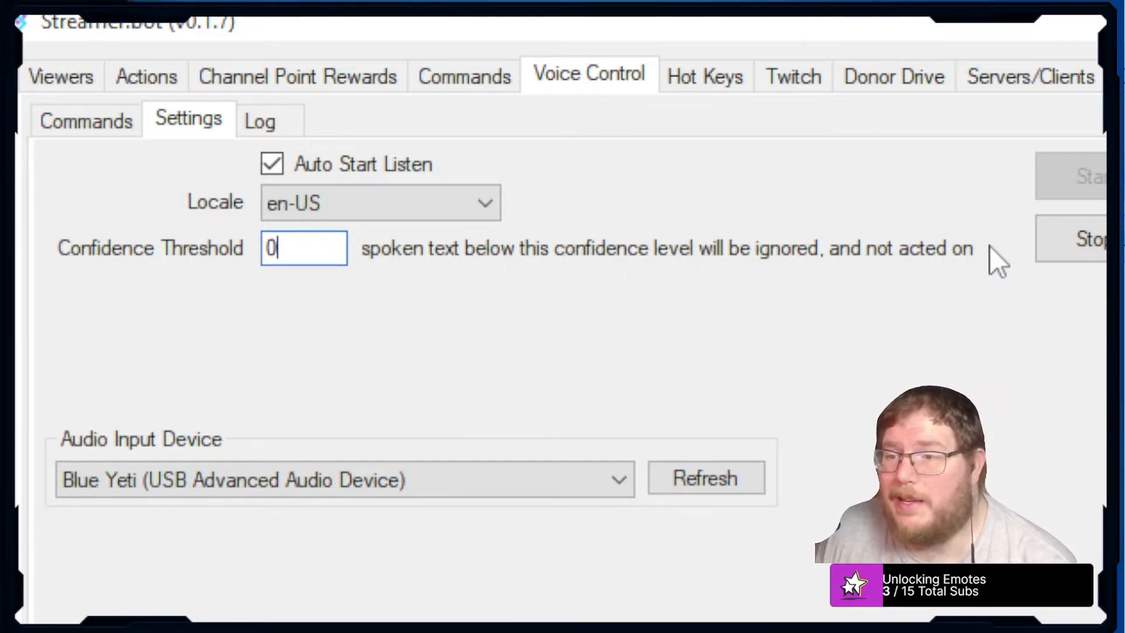
pyautogui.moveTo(777, 279)
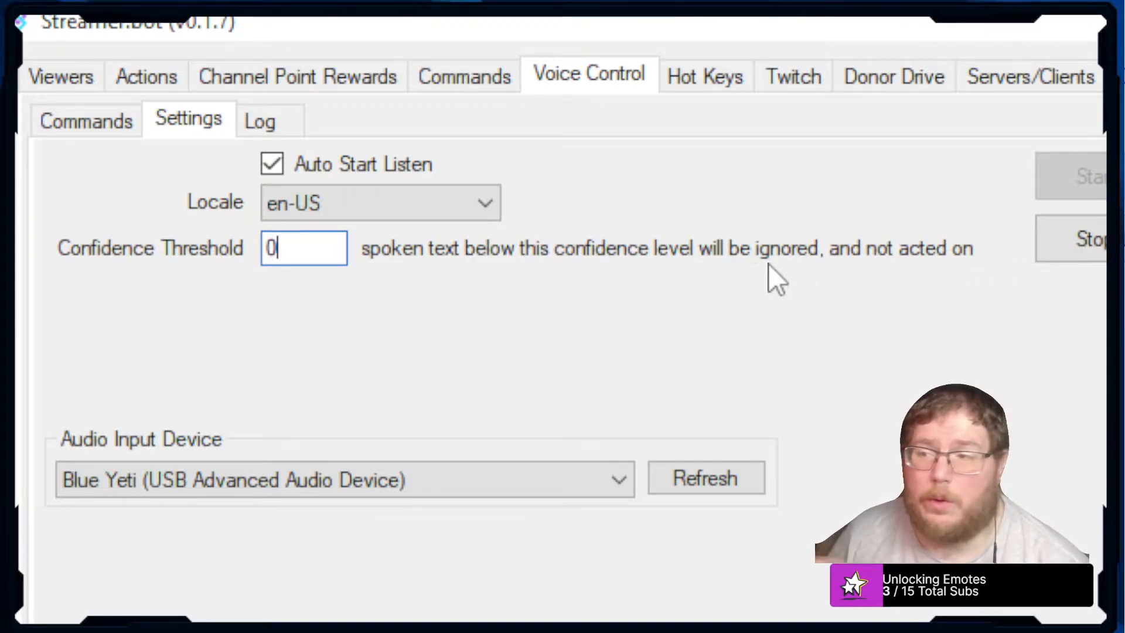
# Step: Review the dictation log, then reconfirm Blue Yeti as the audio input device
pyautogui.click(259, 118)
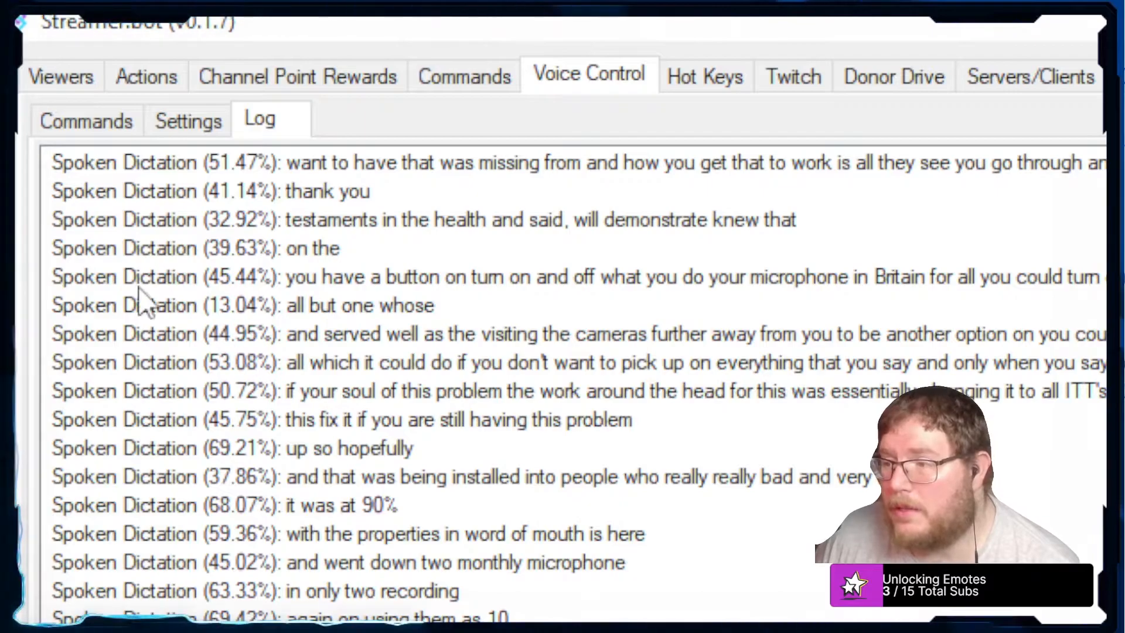
pyautogui.moveTo(240, 323)
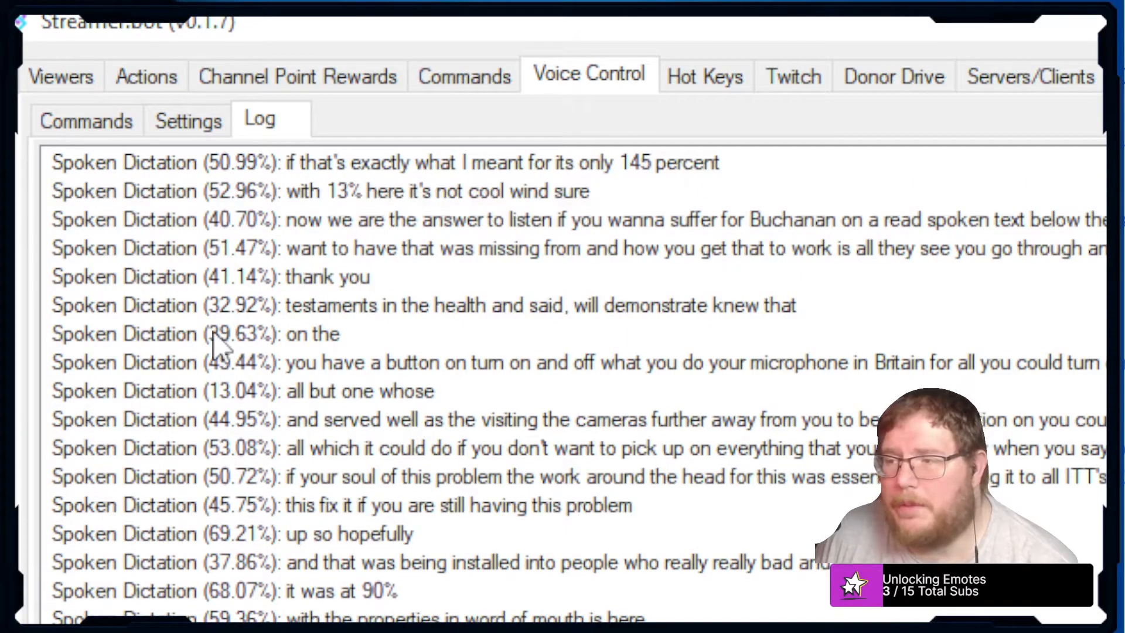
pyautogui.click(188, 119)
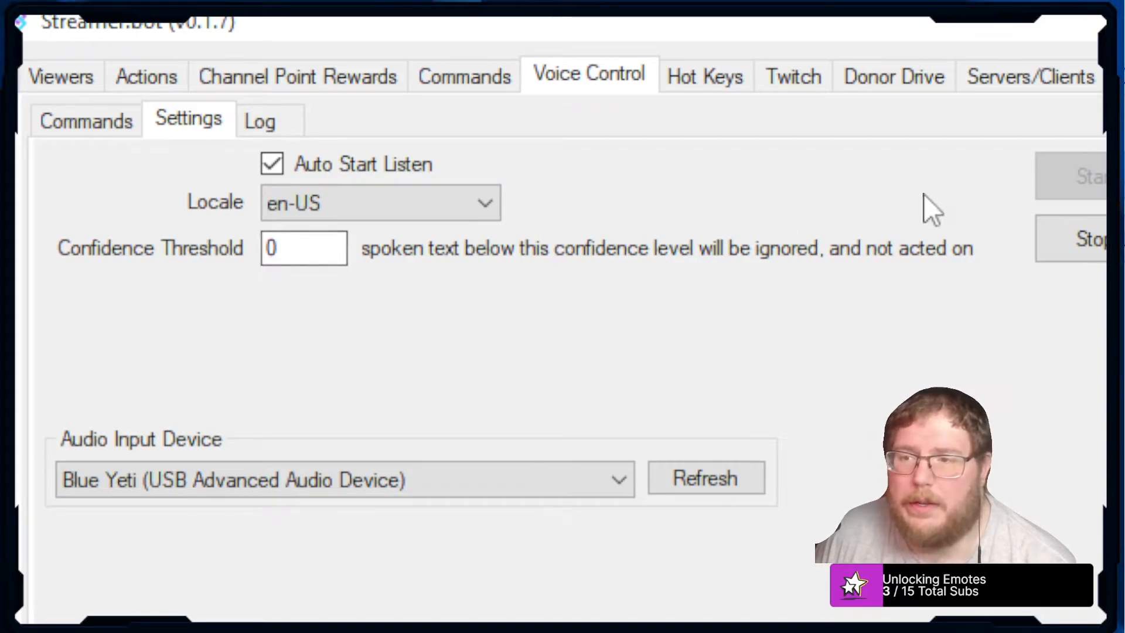
pyautogui.moveTo(507, 518)
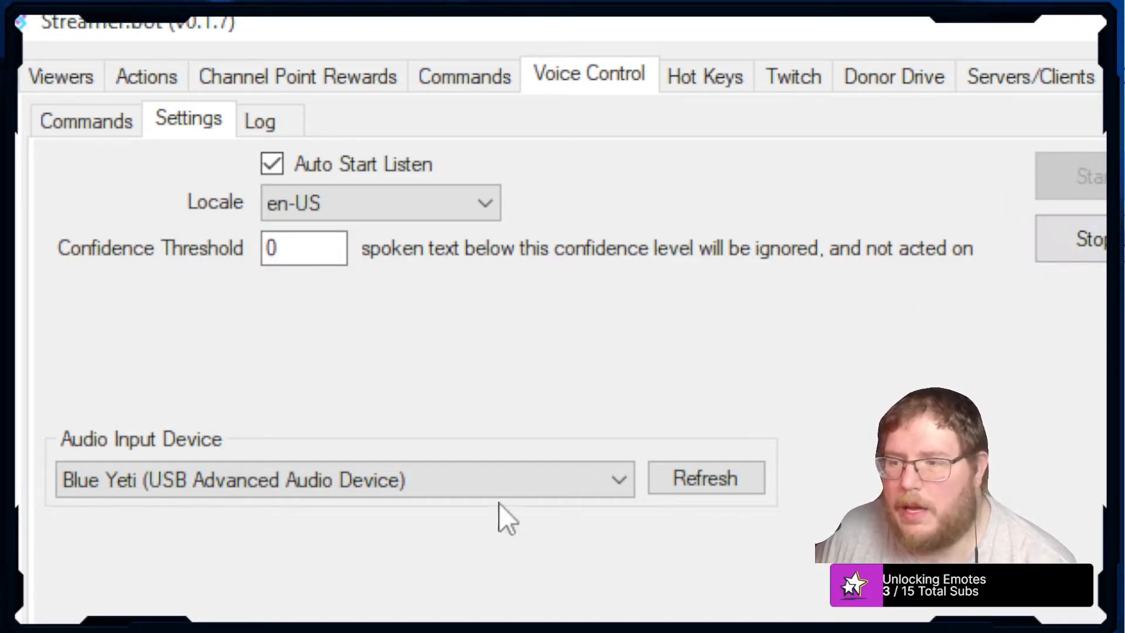
pyautogui.click(343, 479)
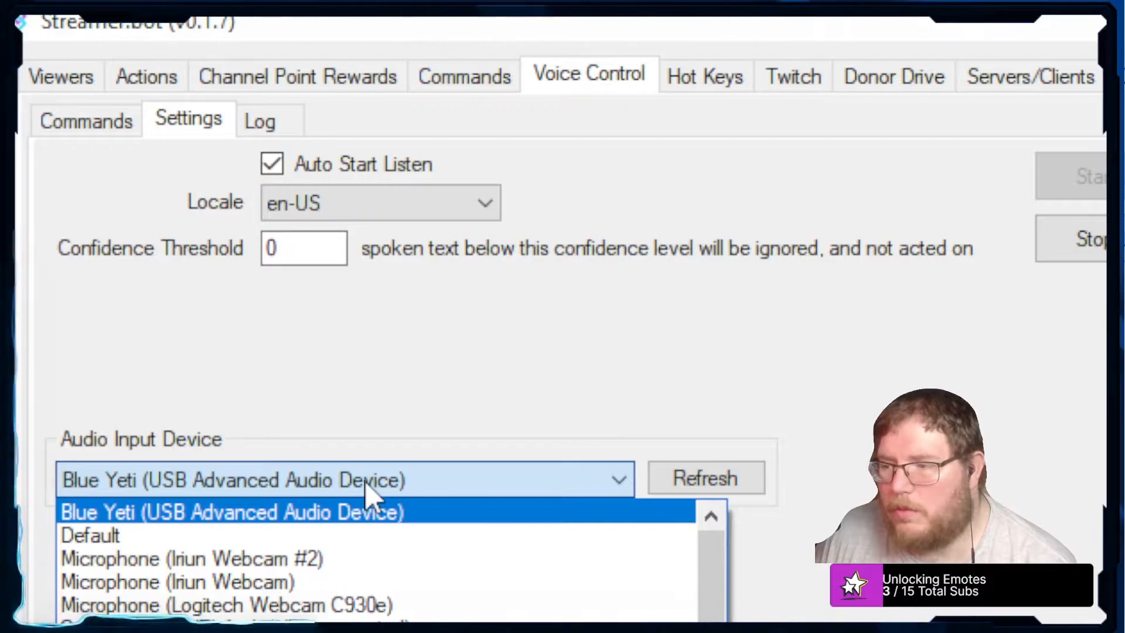
pyautogui.click(231, 512)
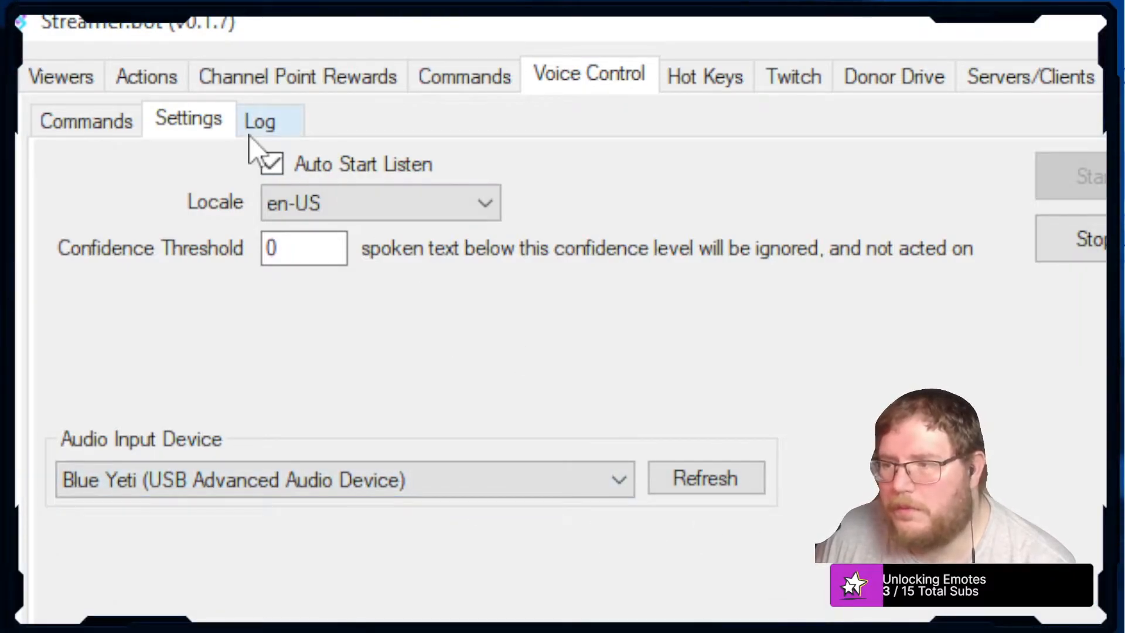
# Step: Open the voice Commands list and then the Actions list
pyautogui.click(272, 163)
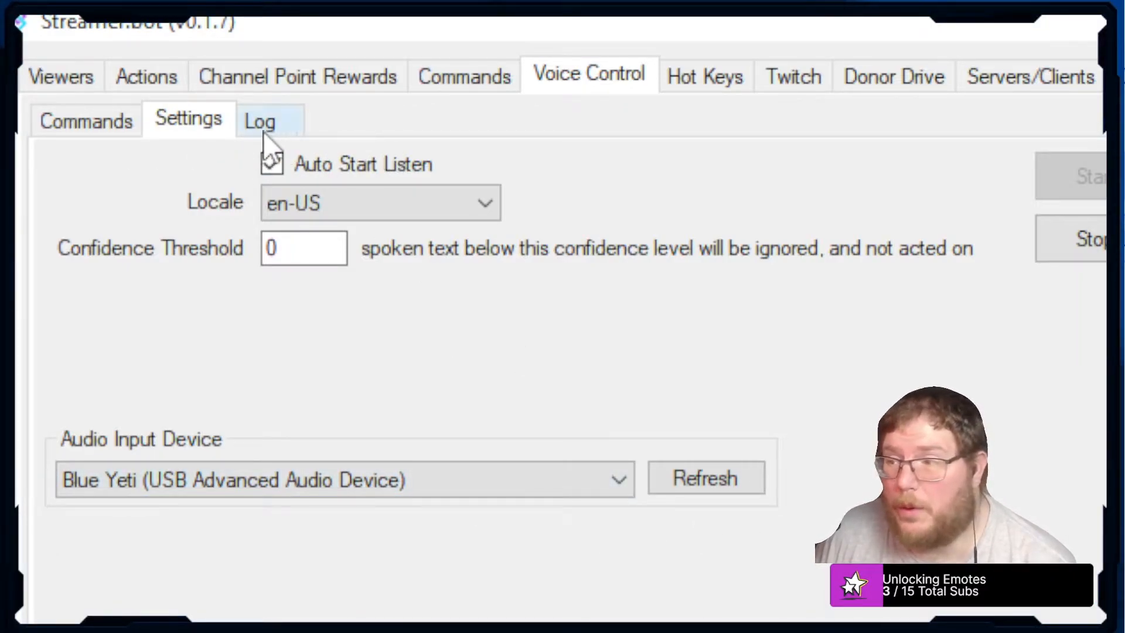
pyautogui.click(86, 120)
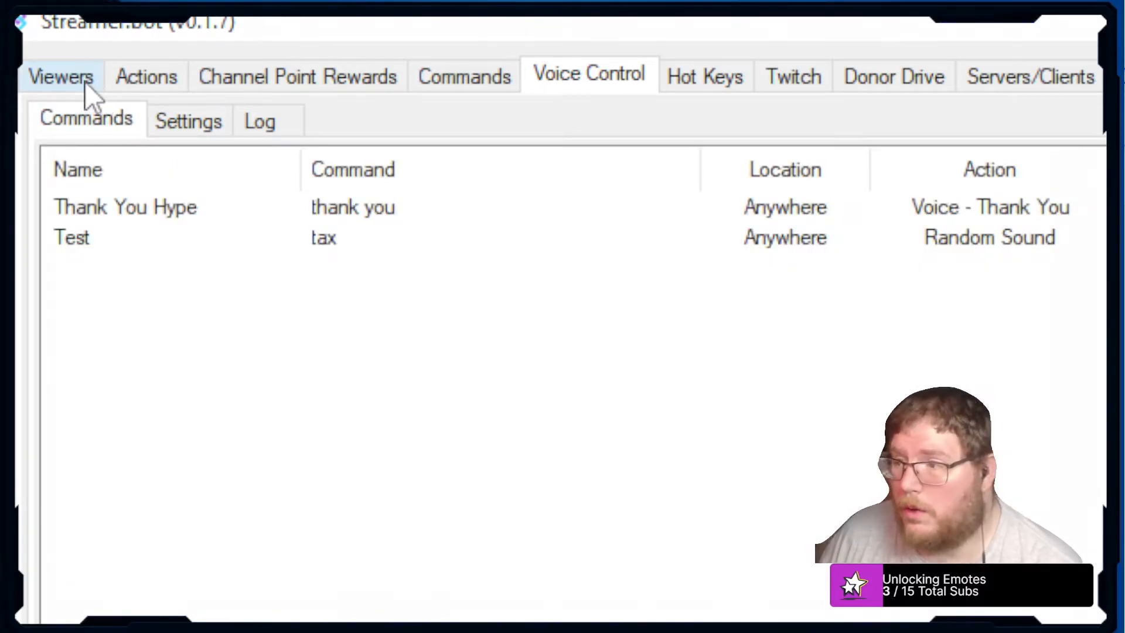
pyautogui.click(146, 76)
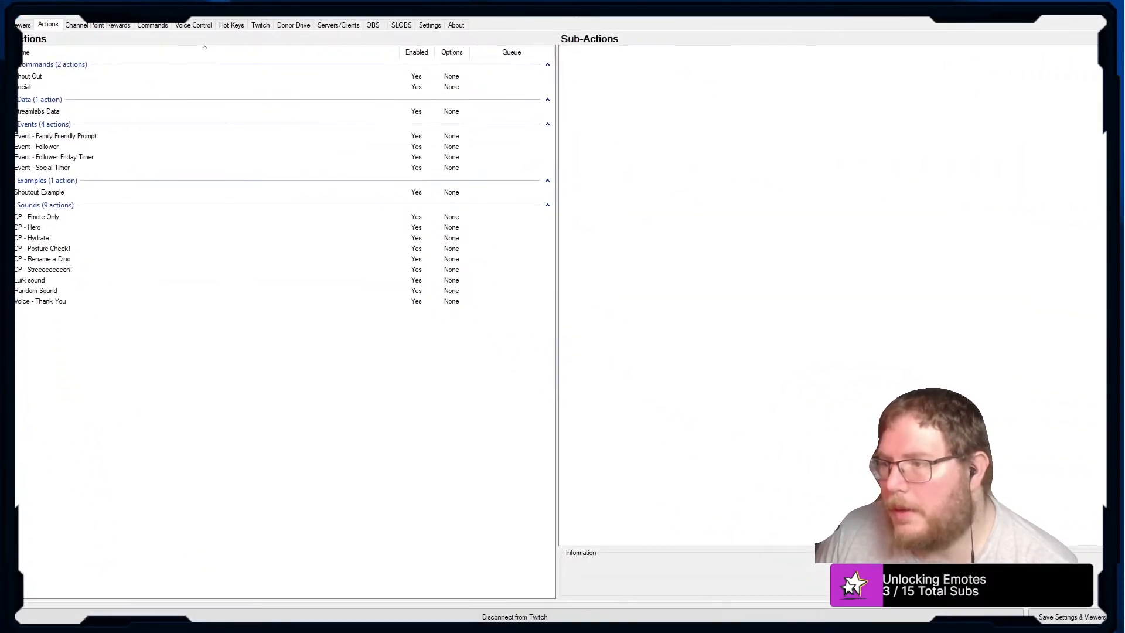
pyautogui.moveTo(76, 316)
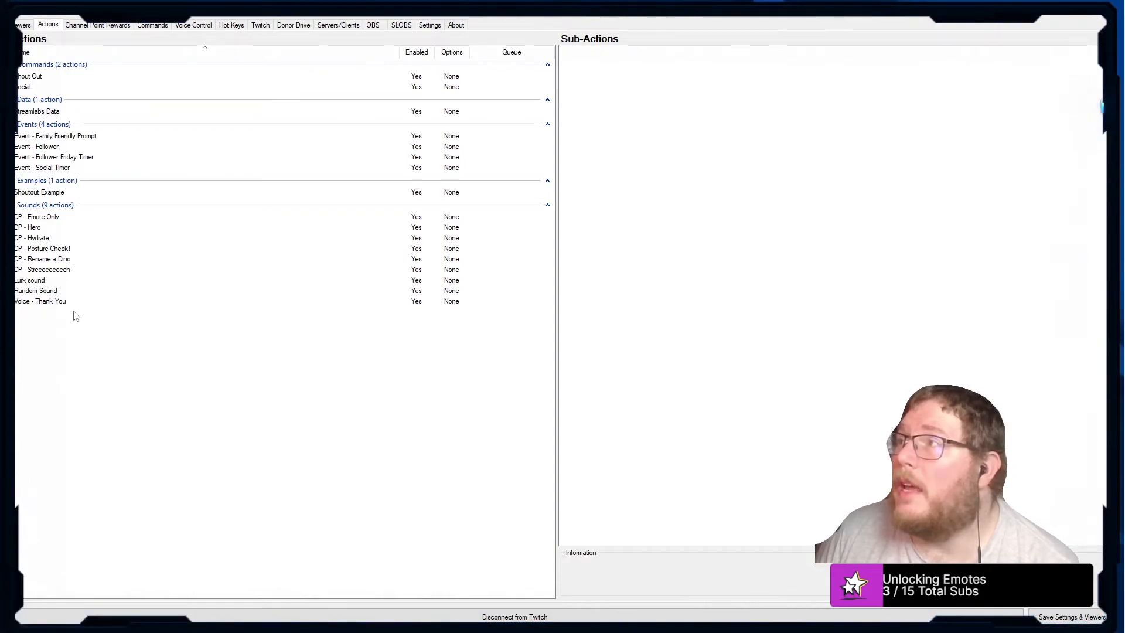
pyautogui.click(39, 300)
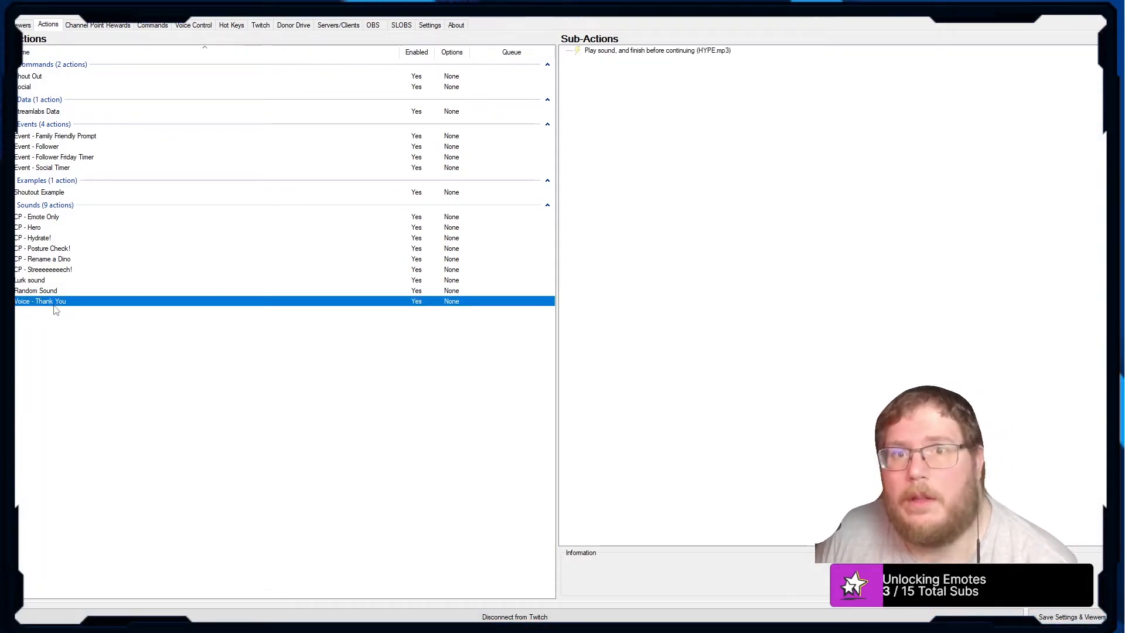
pyautogui.rightClick(39, 300)
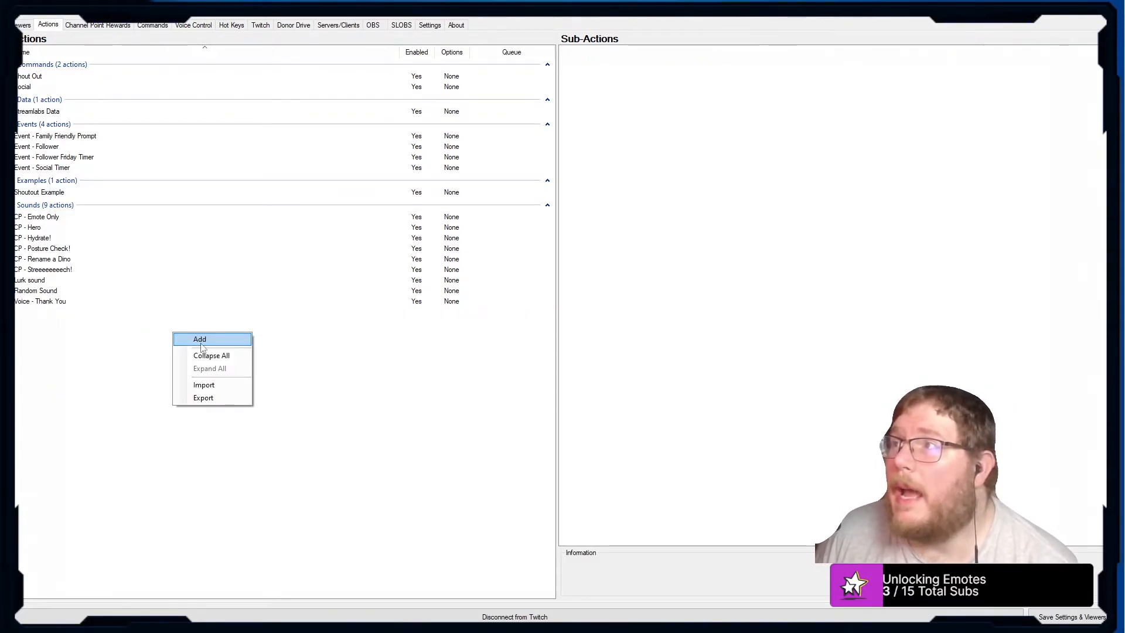
pyautogui.click(199, 339)
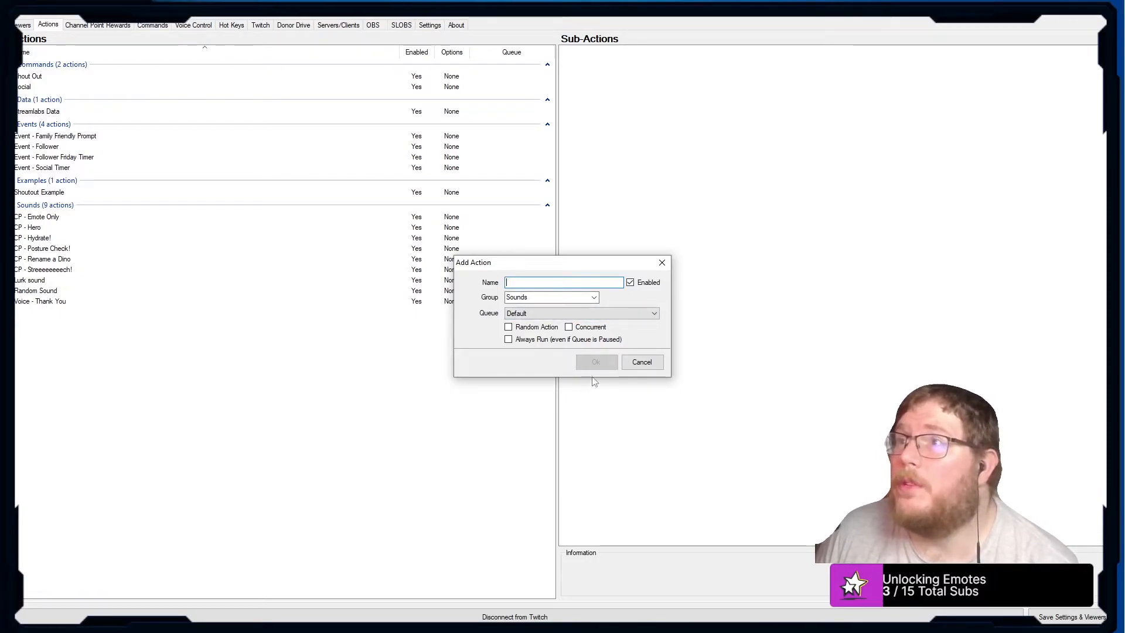
pyautogui.click(40, 301)
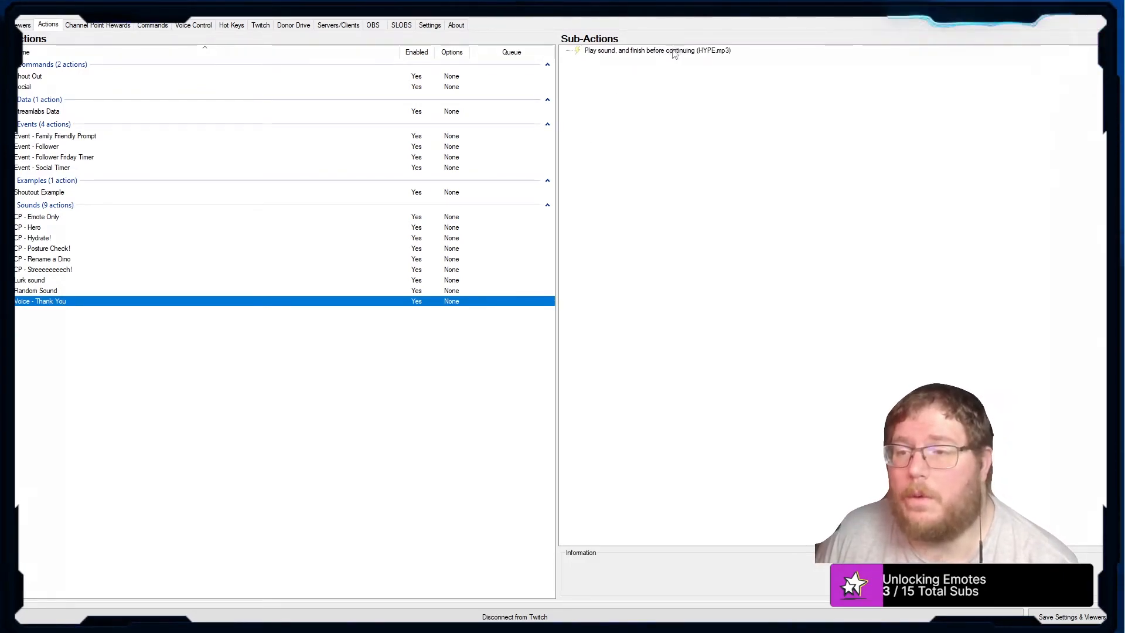
pyautogui.rightClick(656, 50)
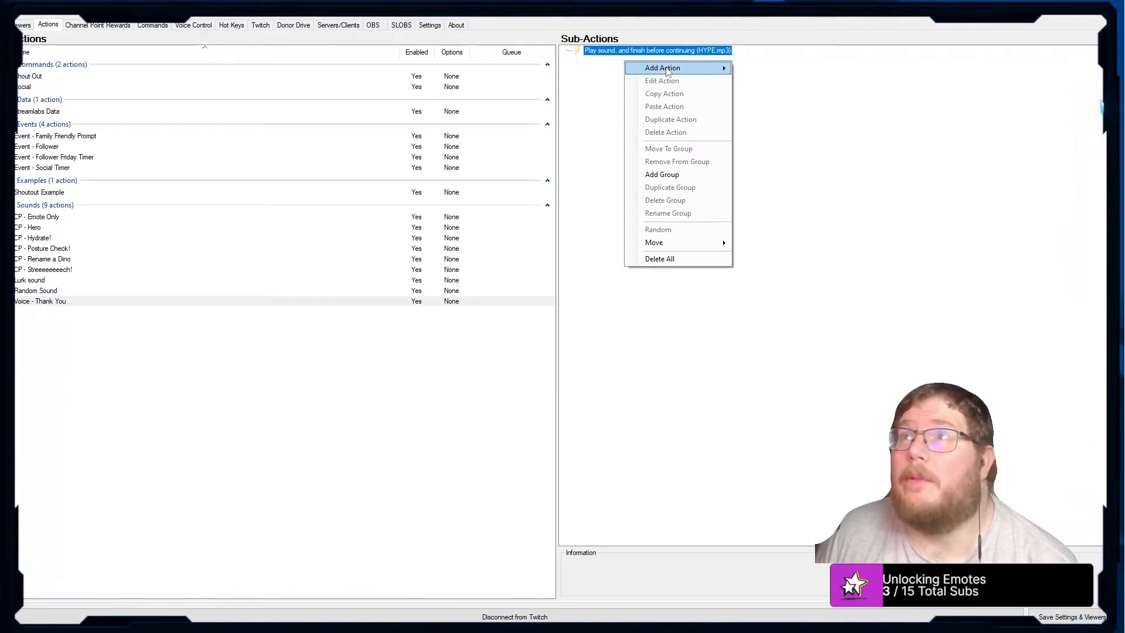
pyautogui.moveTo(765, 288)
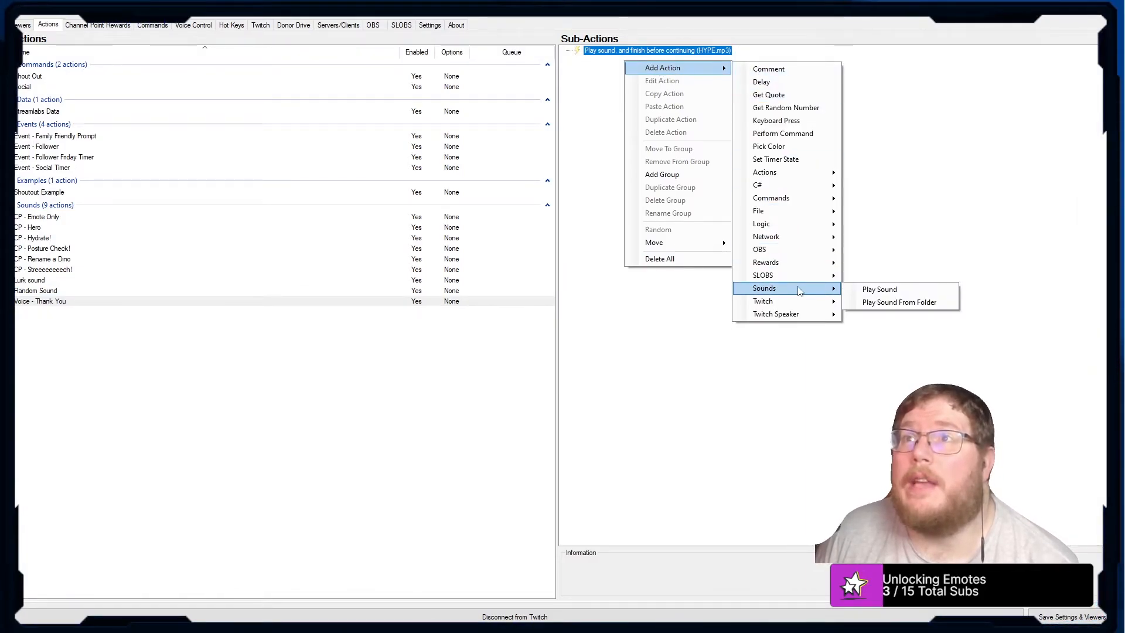
pyautogui.click(879, 288)
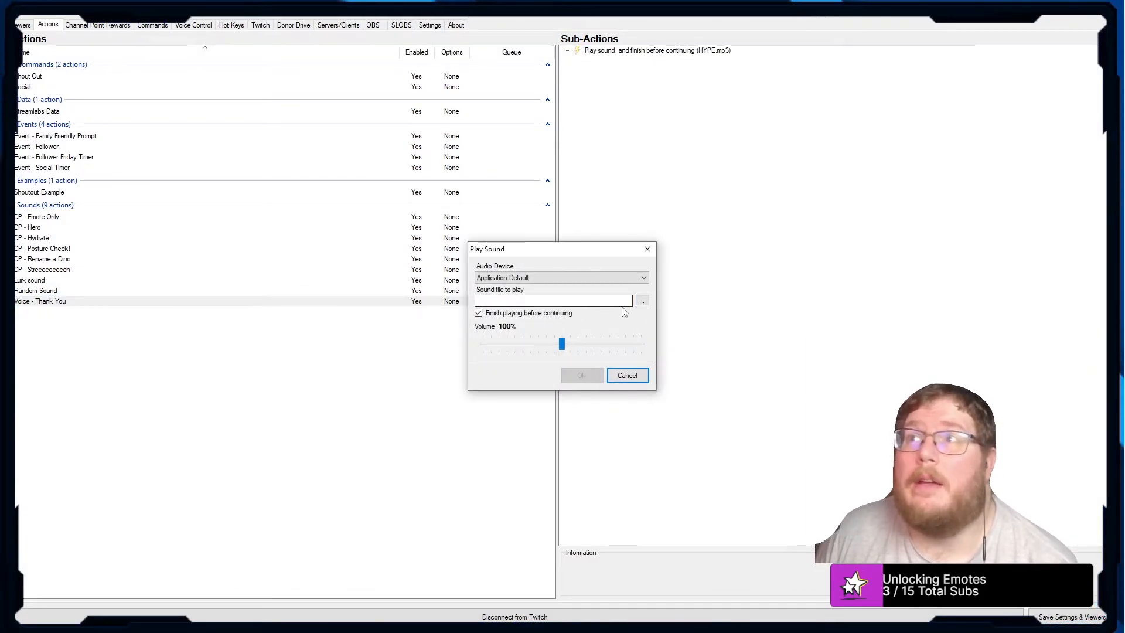
pyautogui.click(641, 300)
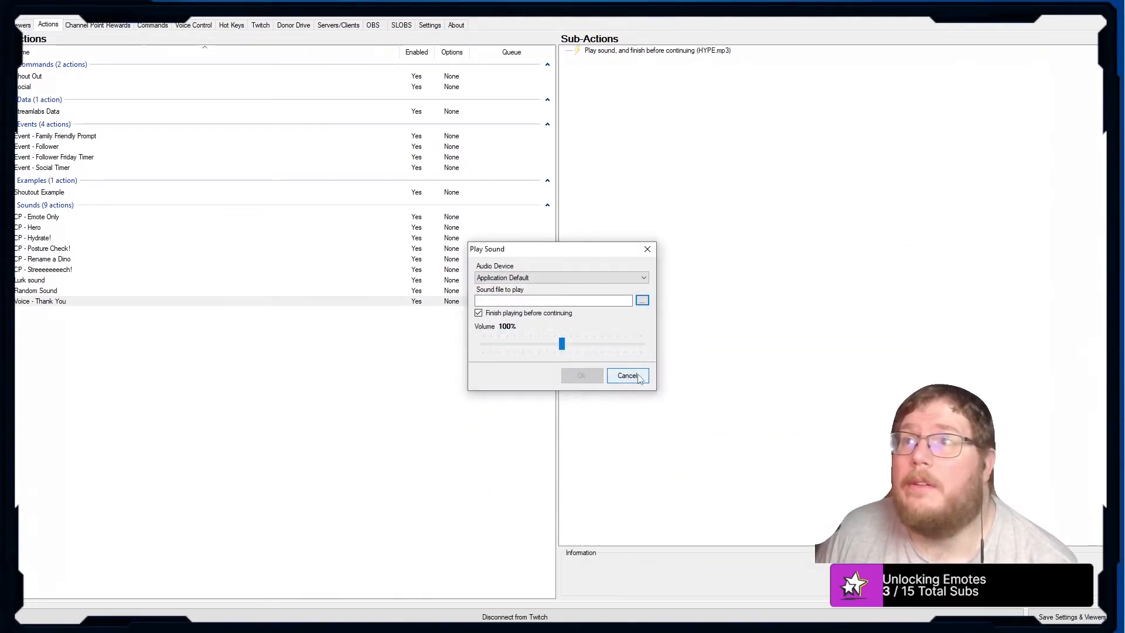
pyautogui.click(626, 375)
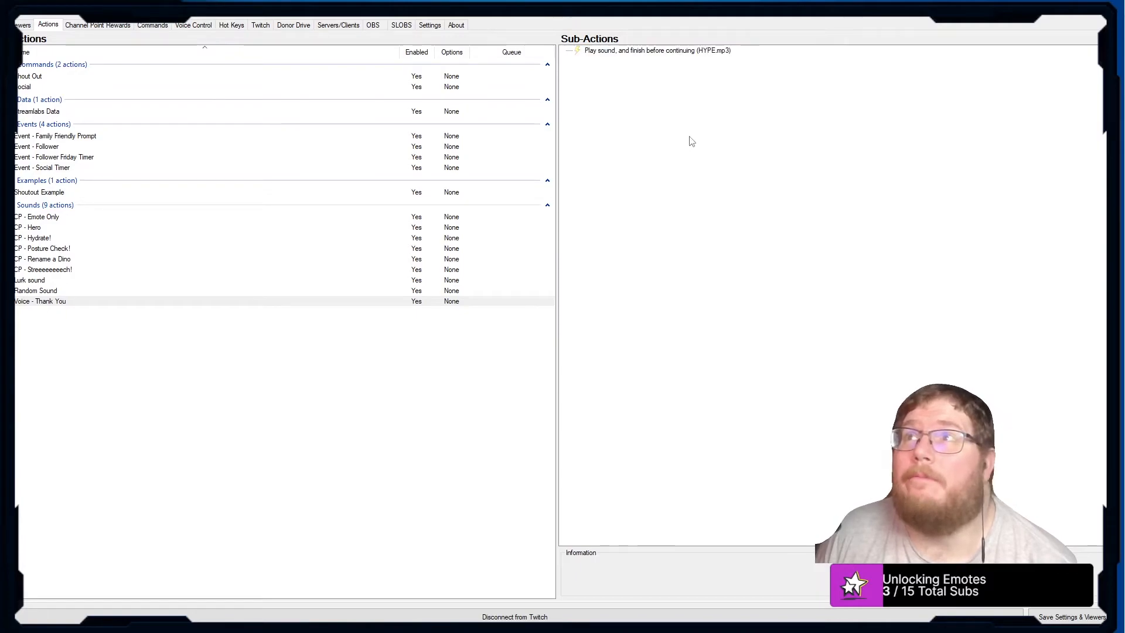
pyautogui.click(193, 25)
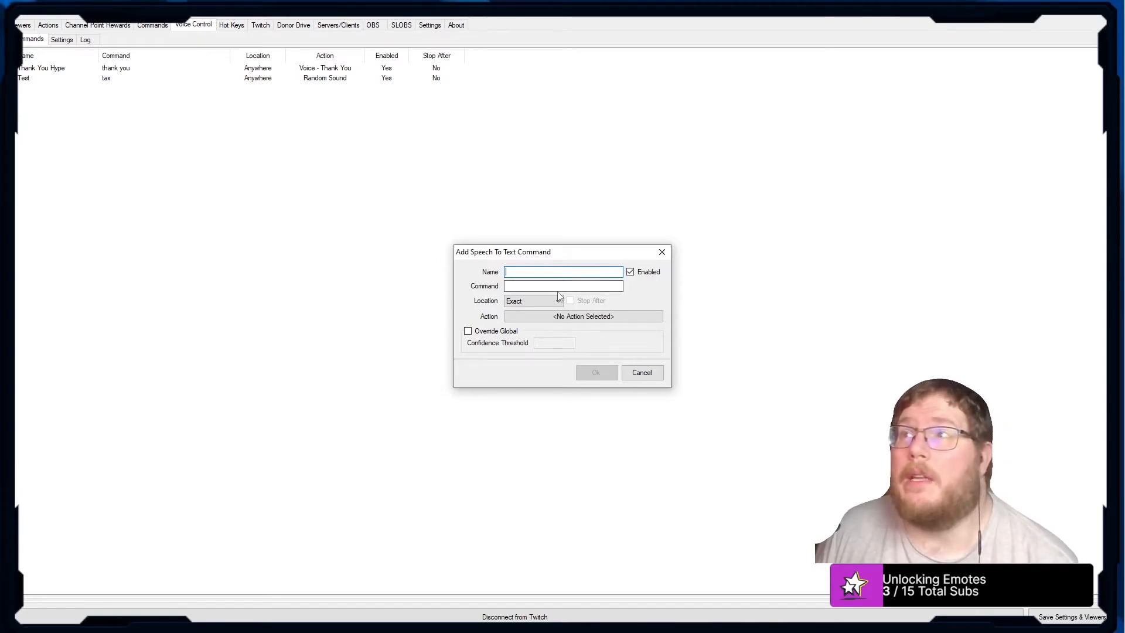
# Step: Draft a new speech-to-text command, trying Start and Exact phrase matching, then cancel it
pyautogui.click(563, 285)
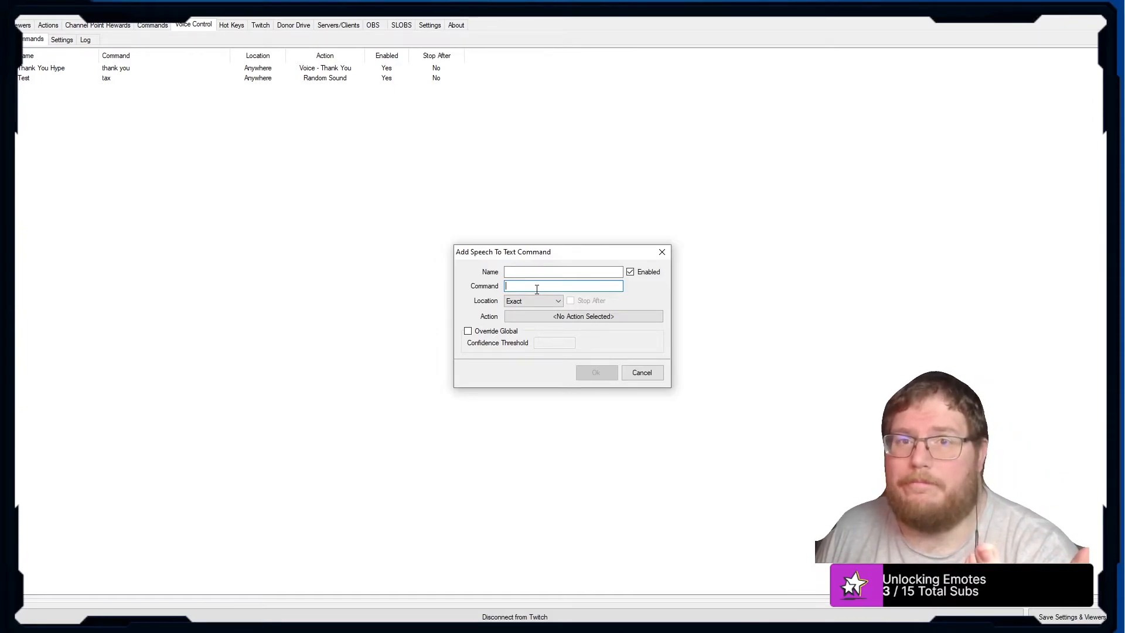
pyautogui.click(641, 372)
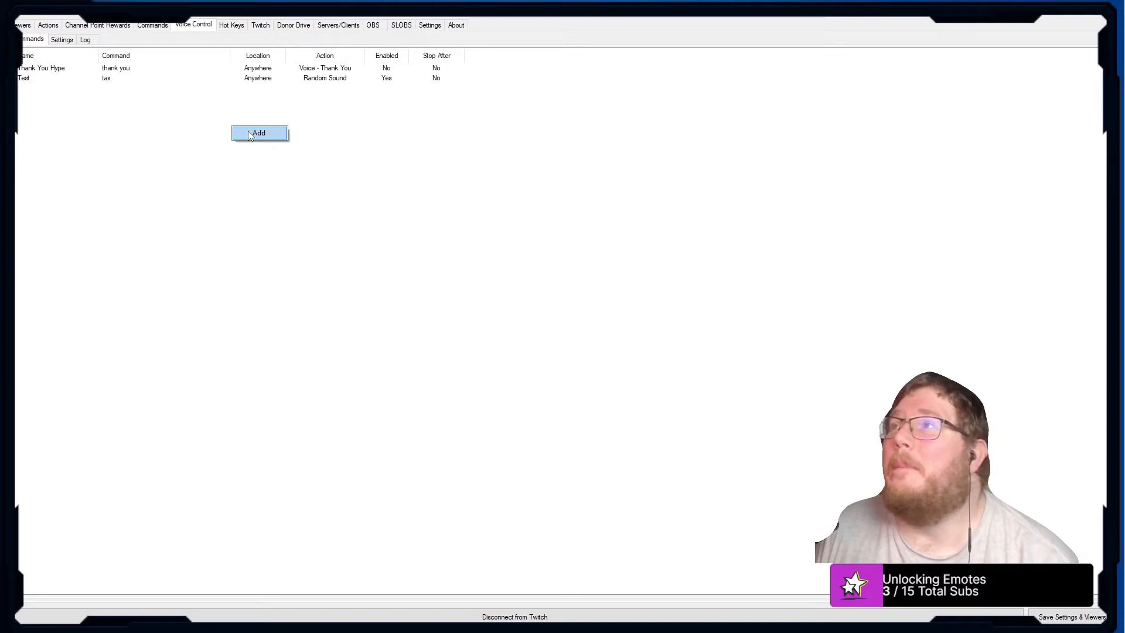
pyautogui.click(259, 133)
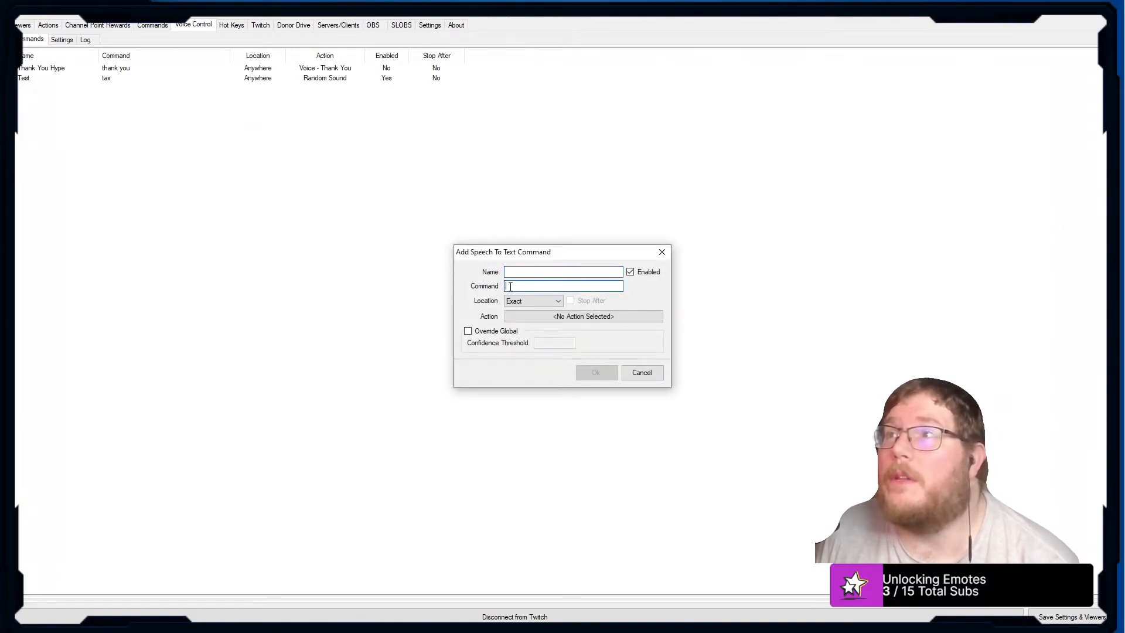
pyautogui.click(558, 301)
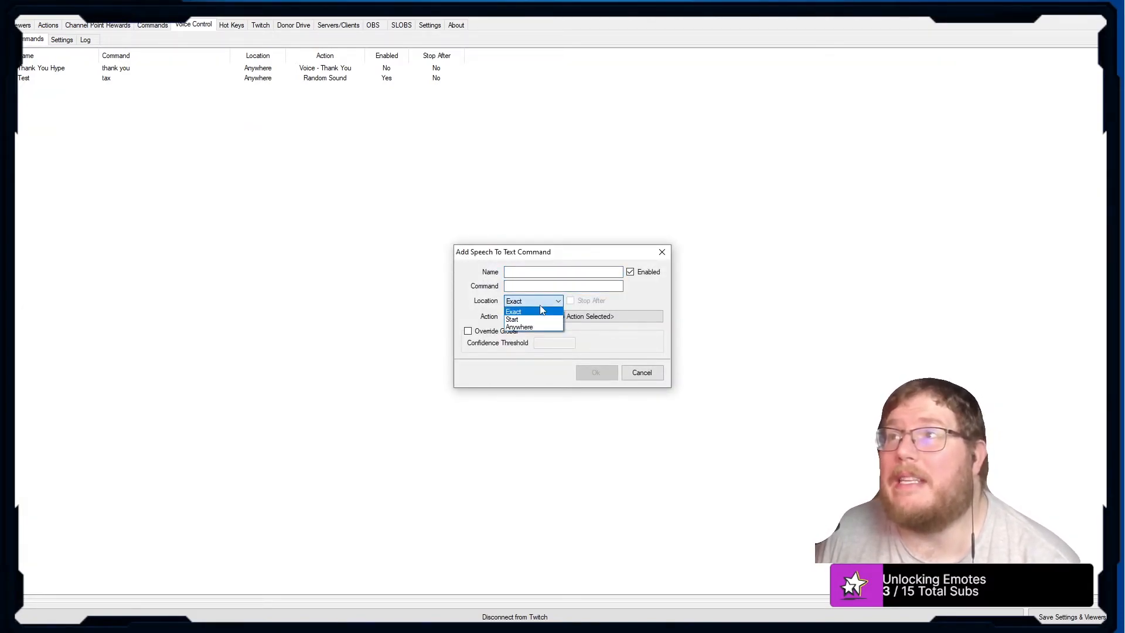
pyautogui.click(512, 319)
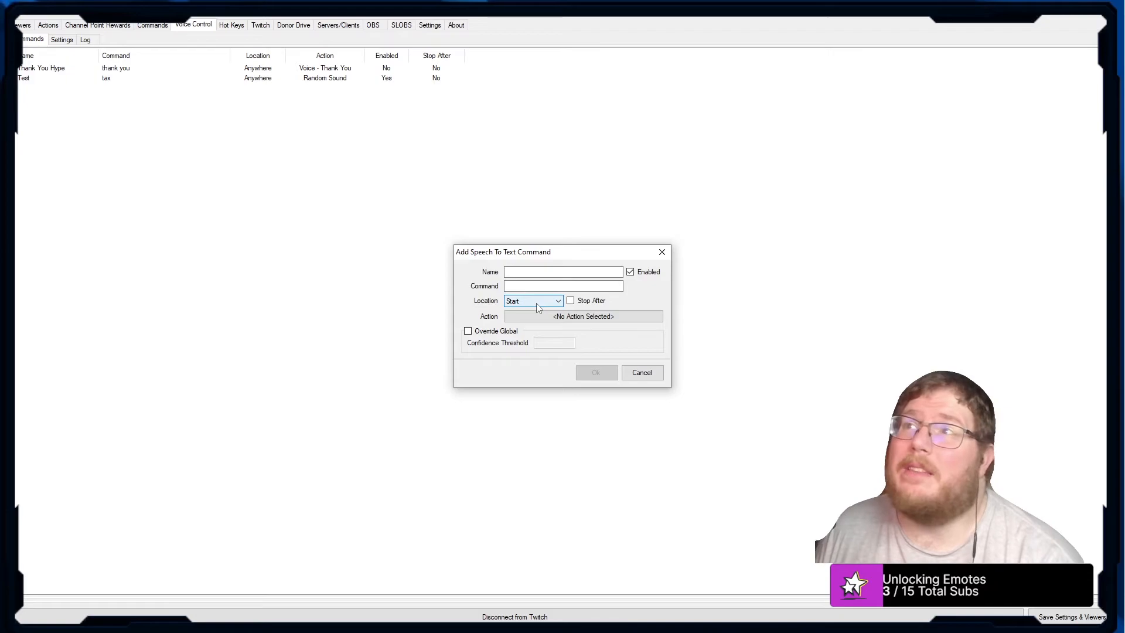
pyautogui.click(558, 301)
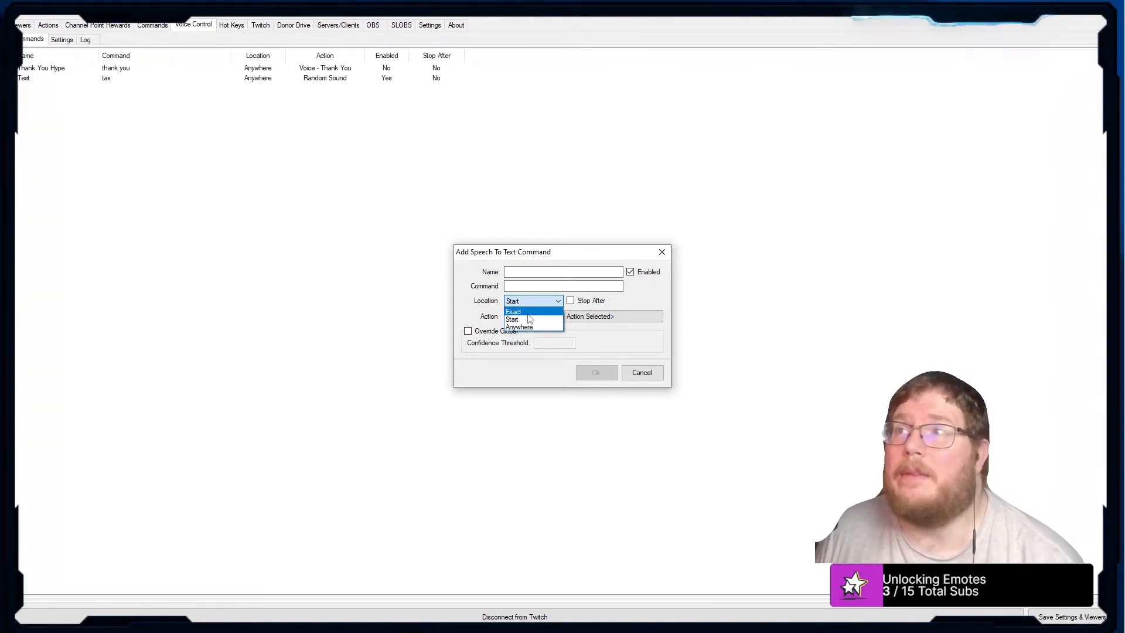
pyautogui.click(513, 310)
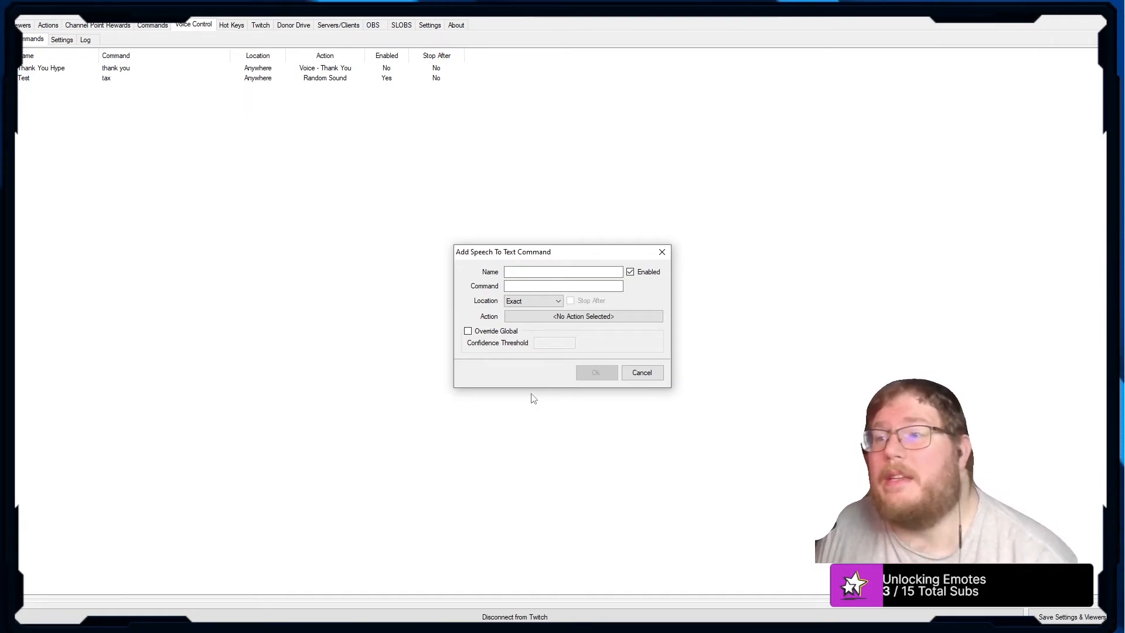
pyautogui.click(642, 372)
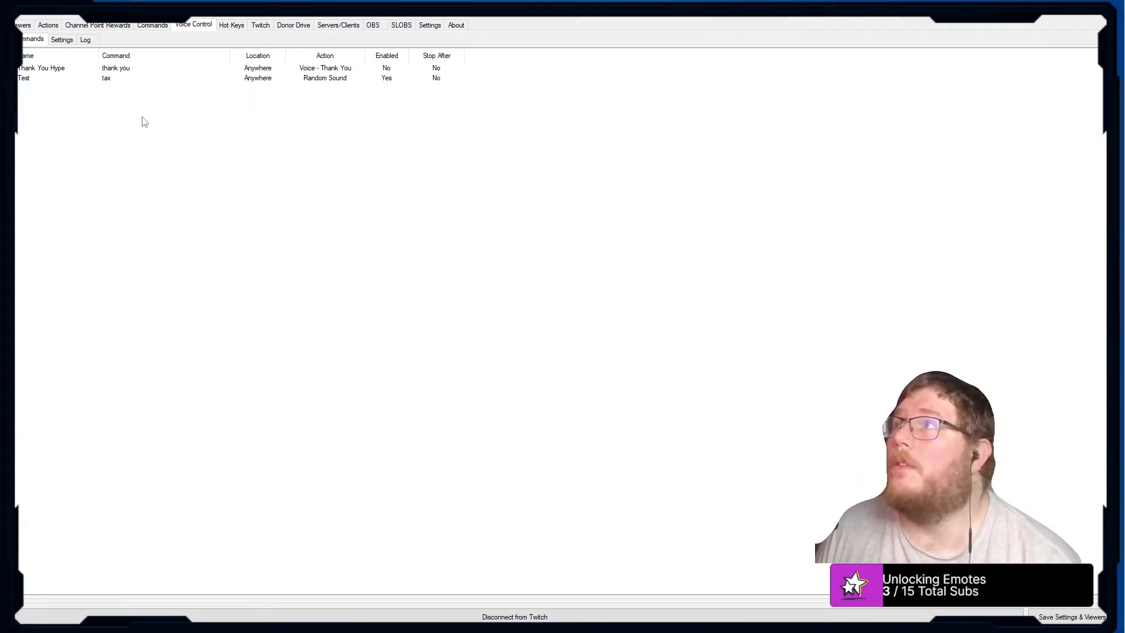
pyautogui.click(85, 39)
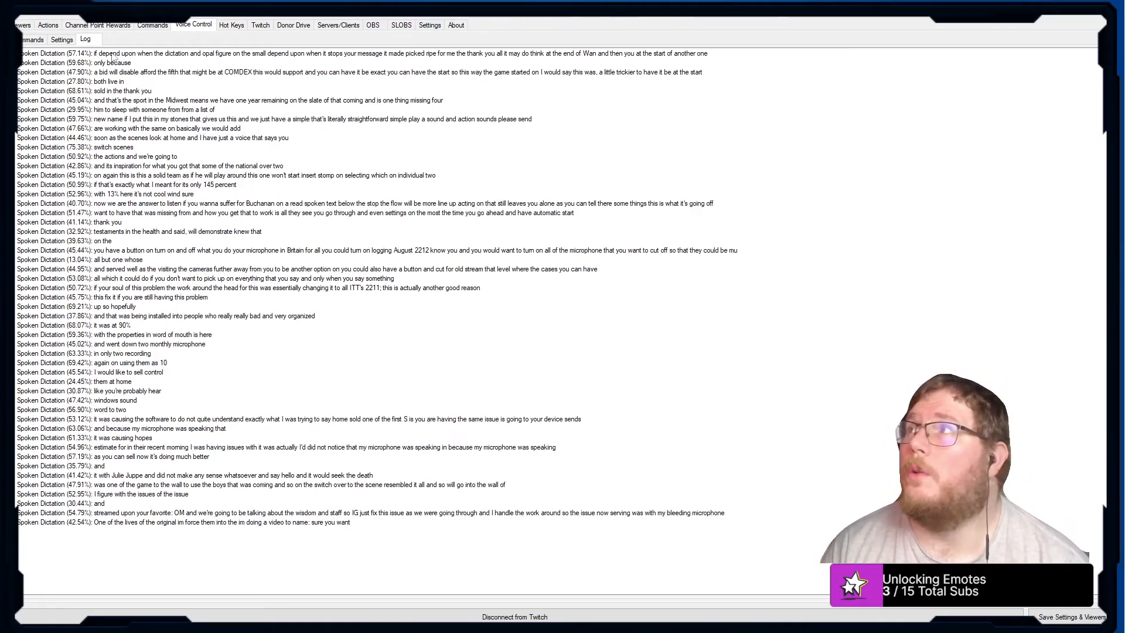
pyautogui.click(31, 39)
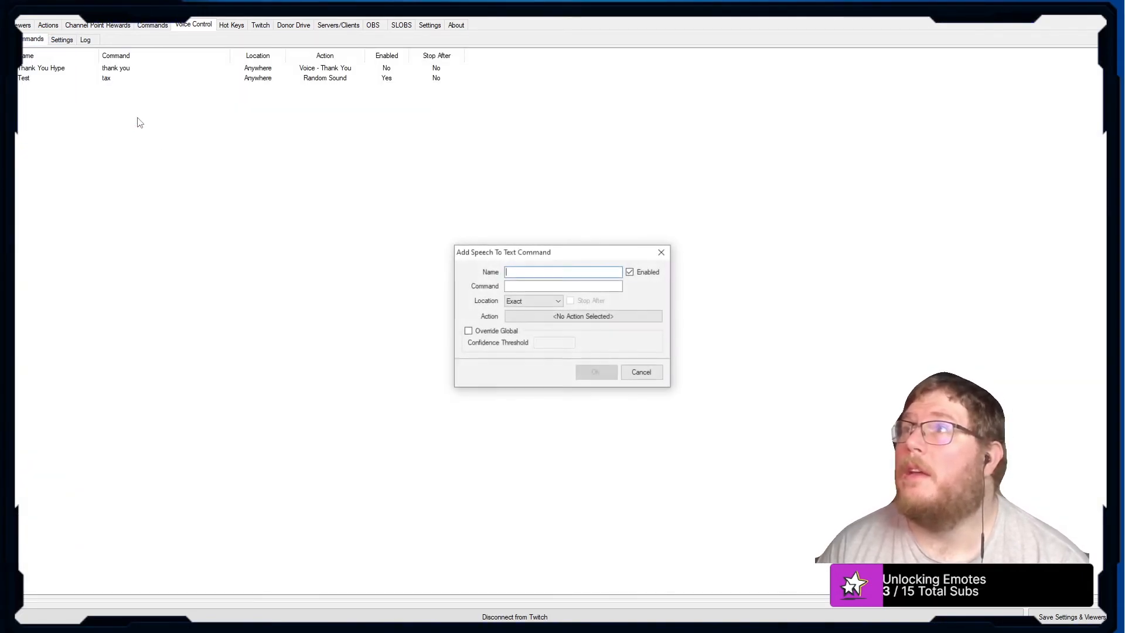
pyautogui.click(582, 316)
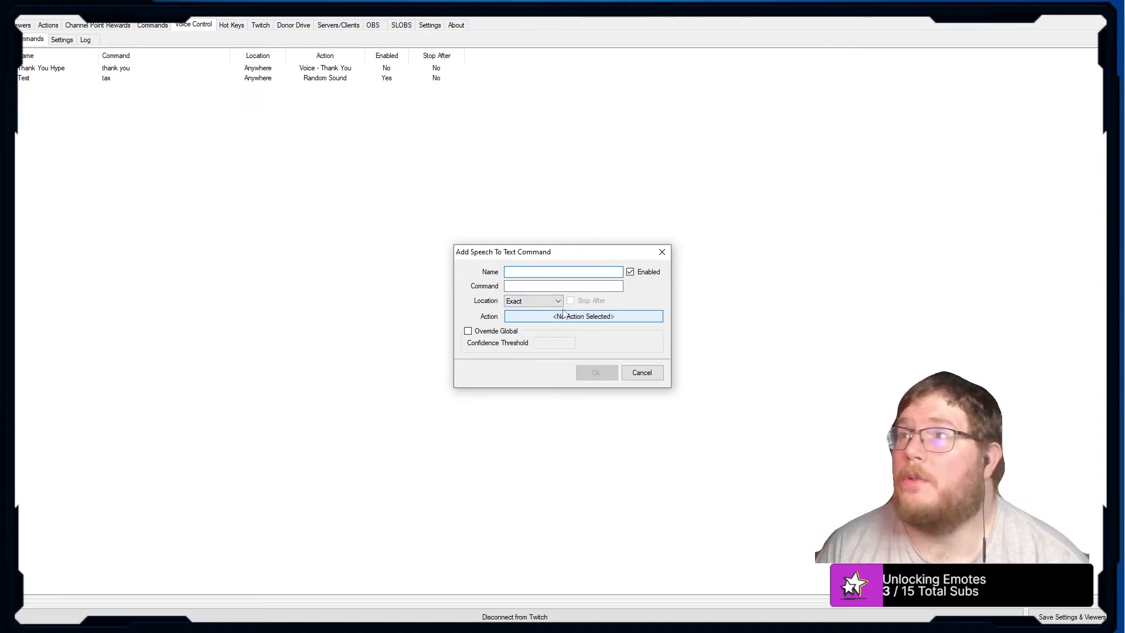
pyautogui.click(584, 317)
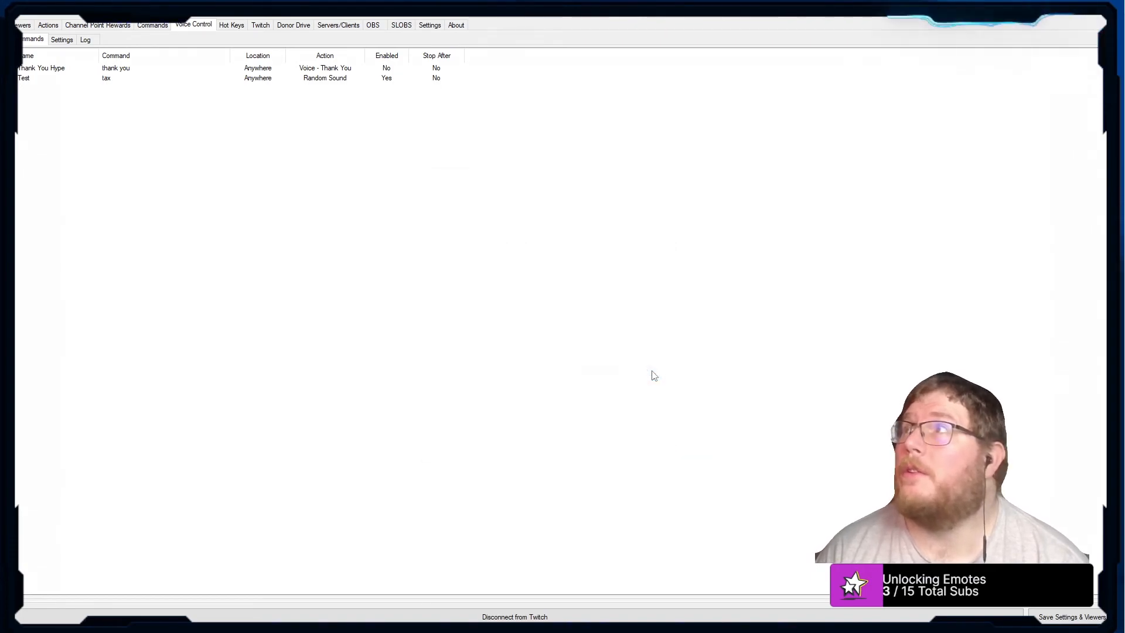
pyautogui.moveTo(138, 138)
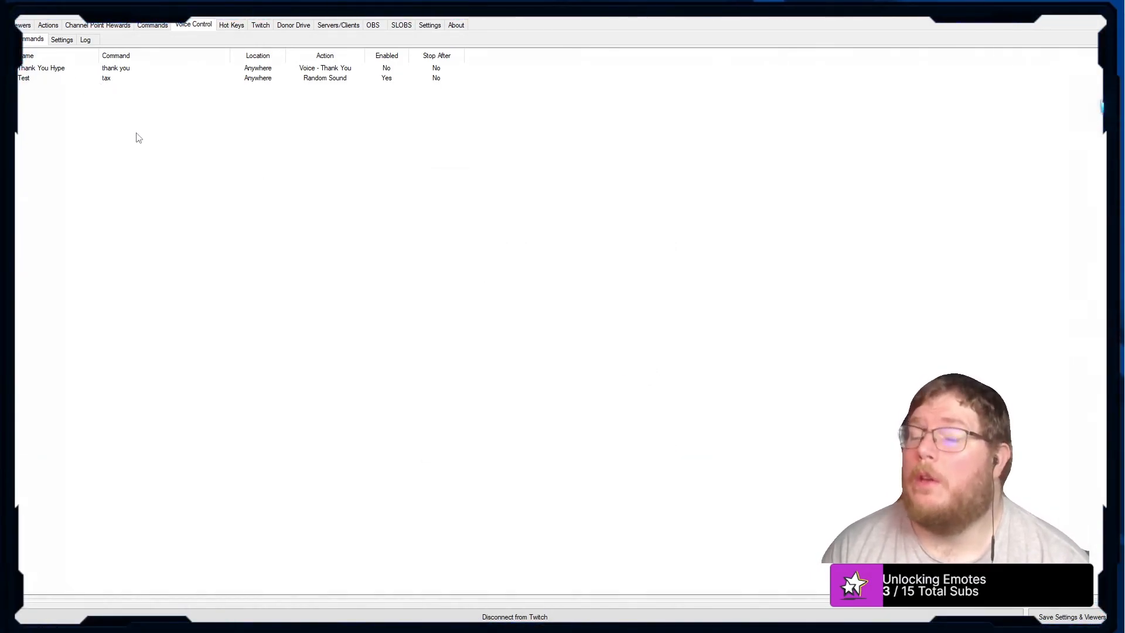